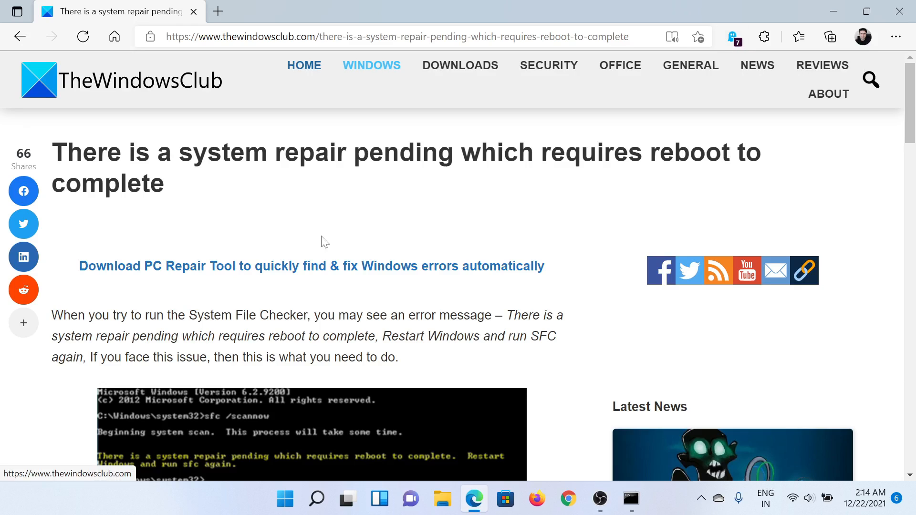
- Highlight the article heading and read down to the pending.xml and DISM fix sections
left_click_drag(128, 151, 520, 152)
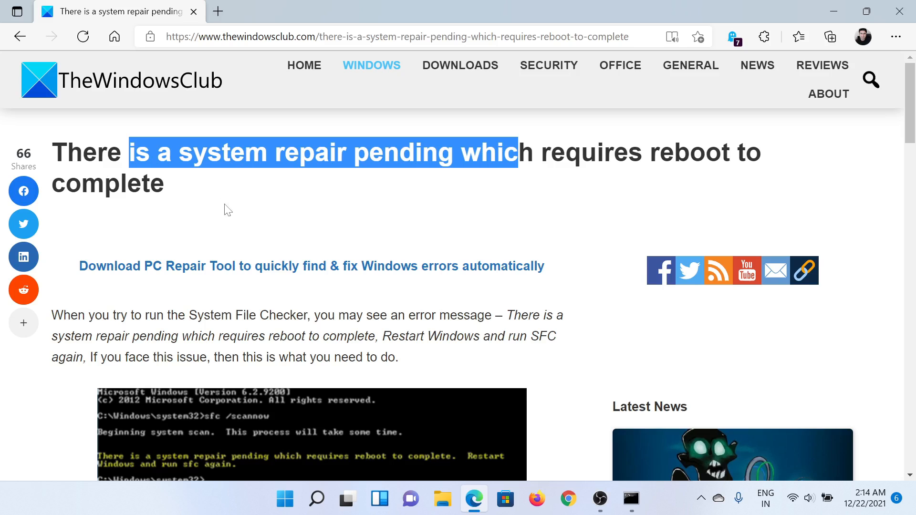
scroll("down", 3)
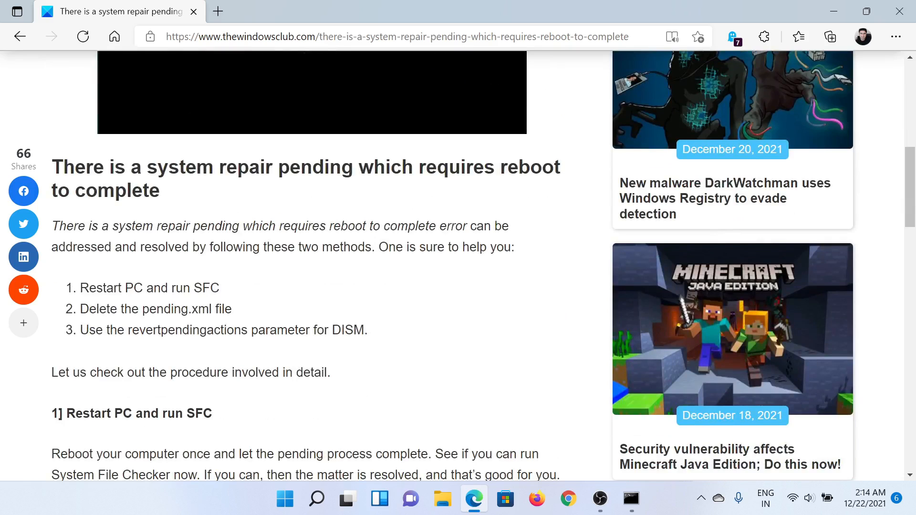
scroll("down", 3)
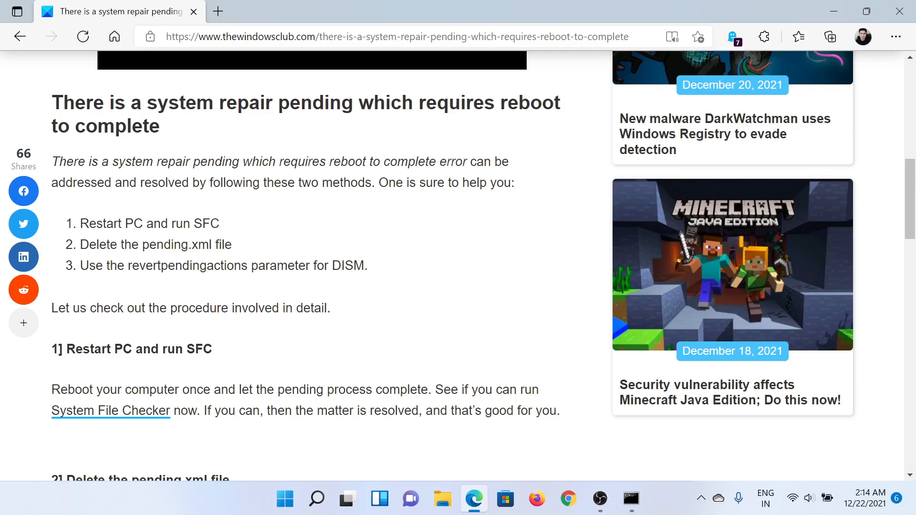
scroll("down", 3)
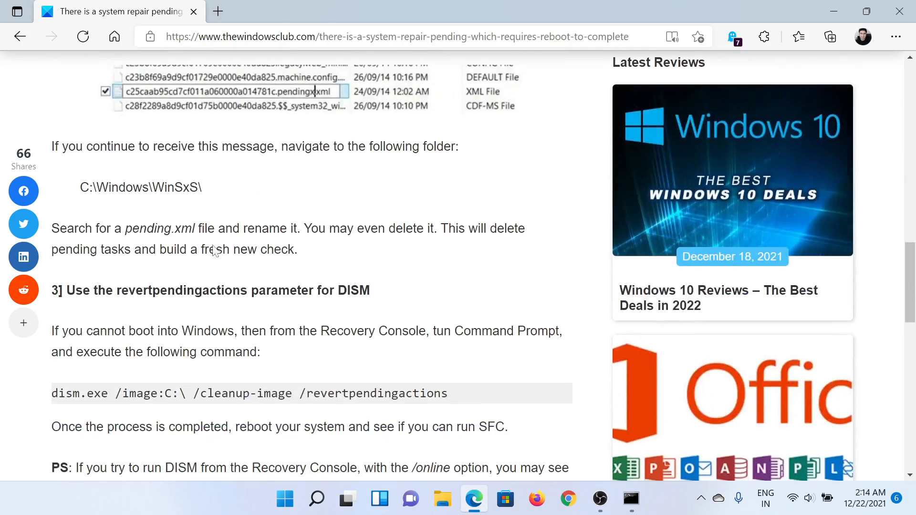
scroll("down", 3)
type("c:\\Windows\\WinSxS")
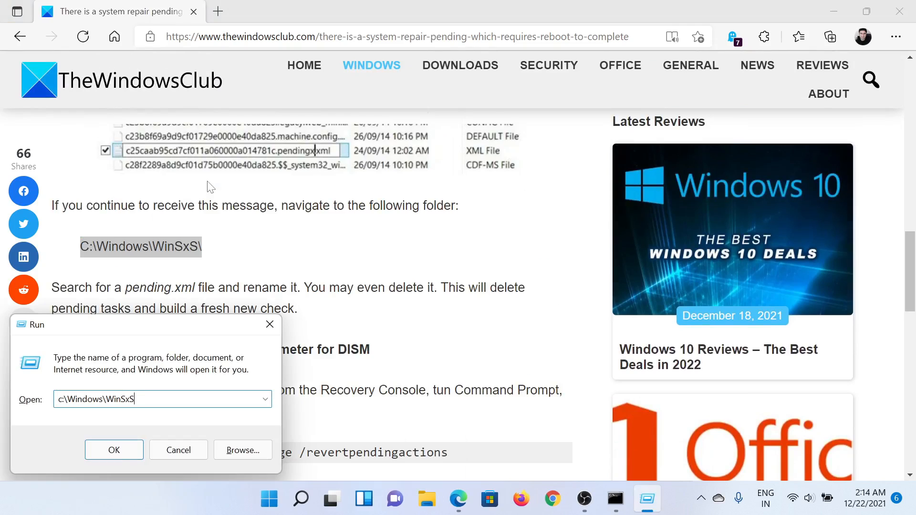
- Run c:\Windows\WinSxS to show the WinSxS folder in File Explorer
left_click(113, 449)
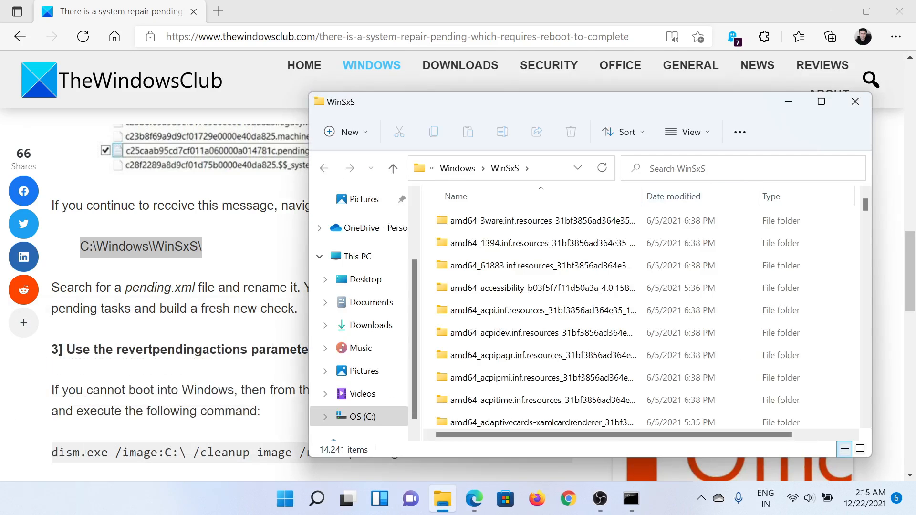
- Search the WinSxS folder for pending.xml
type("p")
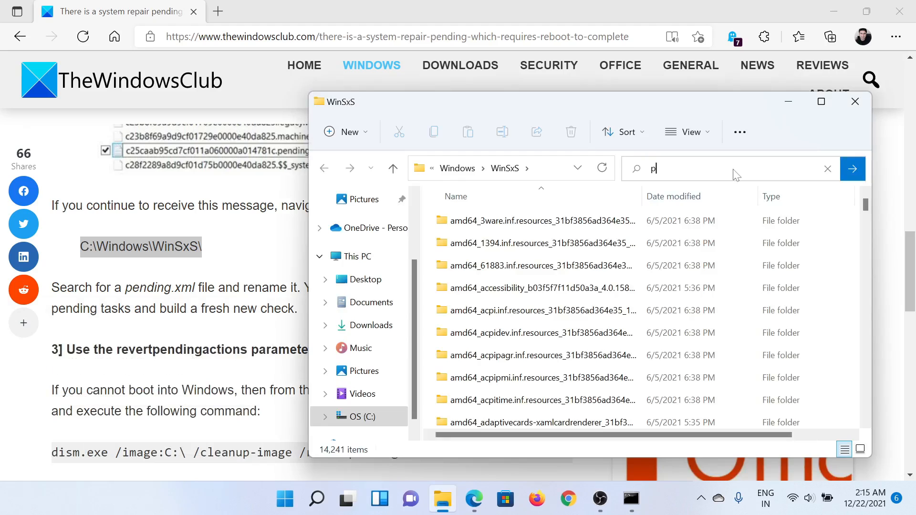
type("ending.xml")
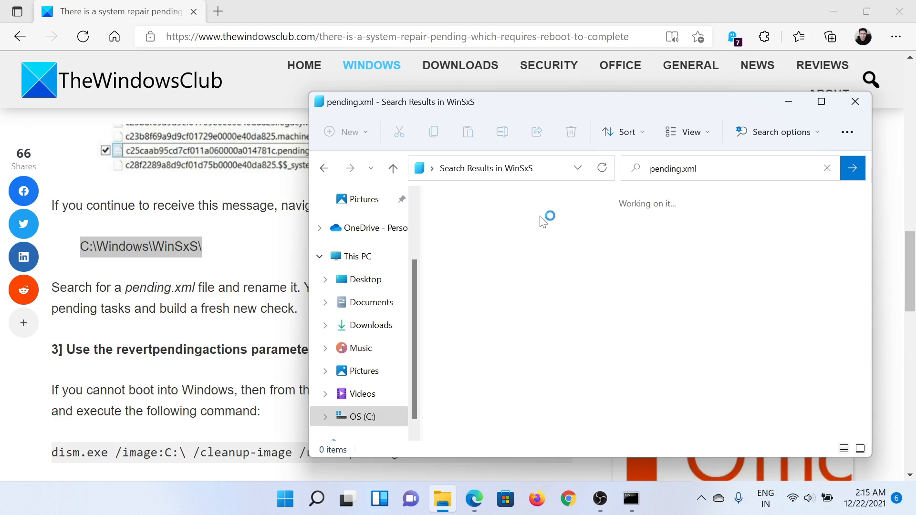
mouse_move(590, 227)
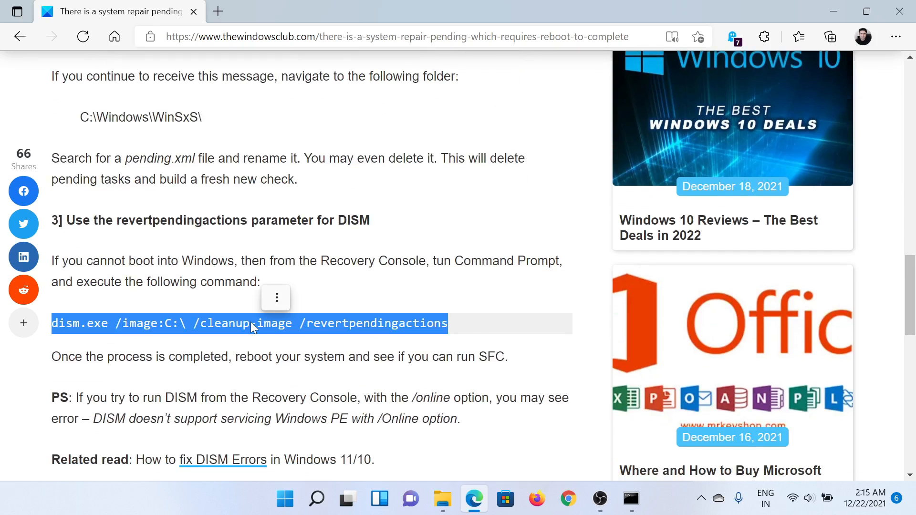
- Copy the dism.exe revertpendingactions command from the article and bring up Windows Search
right_click(251, 323)
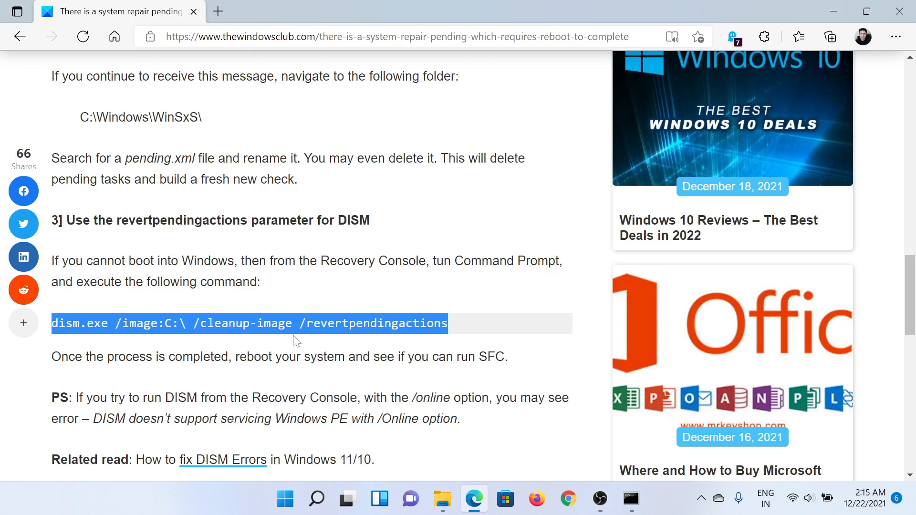
left_click(317, 498)
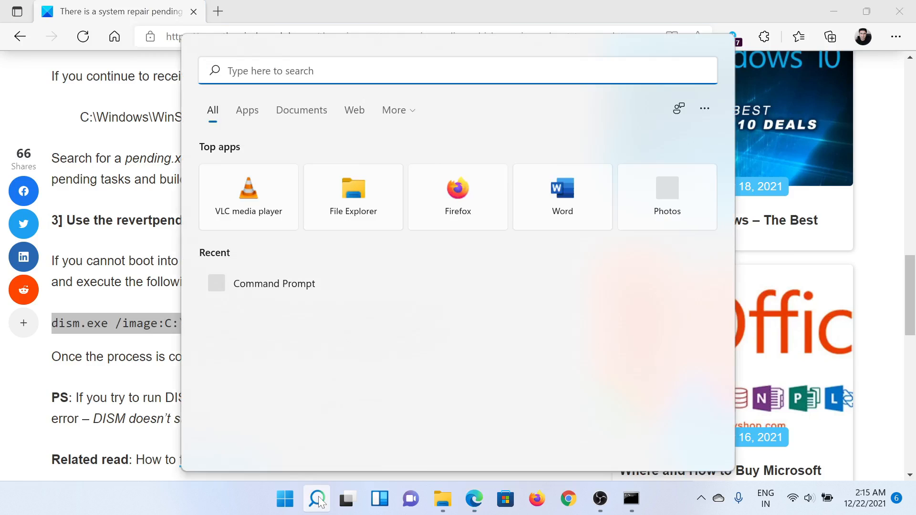
- Search 'comm' and launch Command Prompt as administrator to run the DISM command
type("comm")
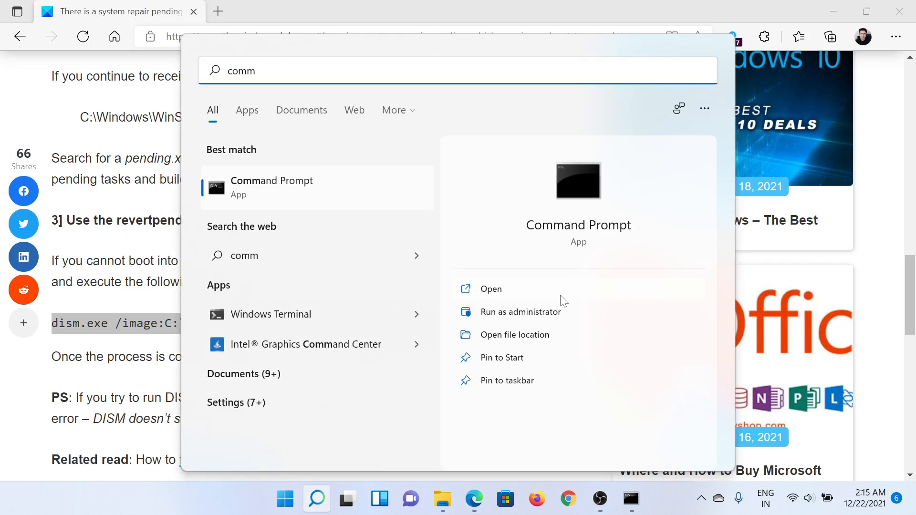
mouse_move(628, 487)
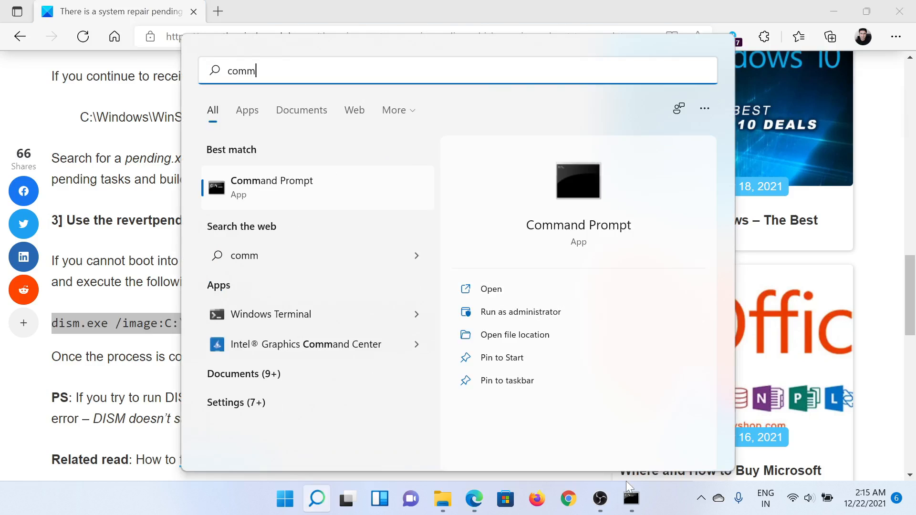
left_click(519, 310)
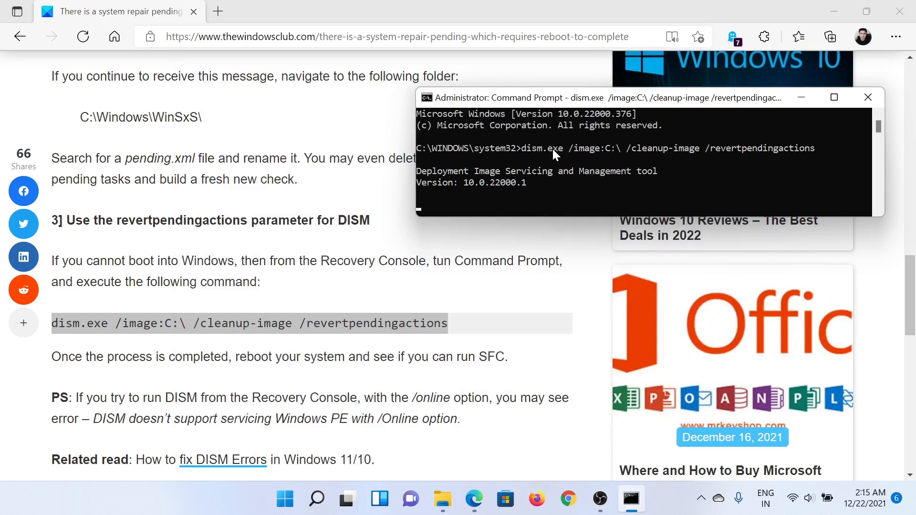